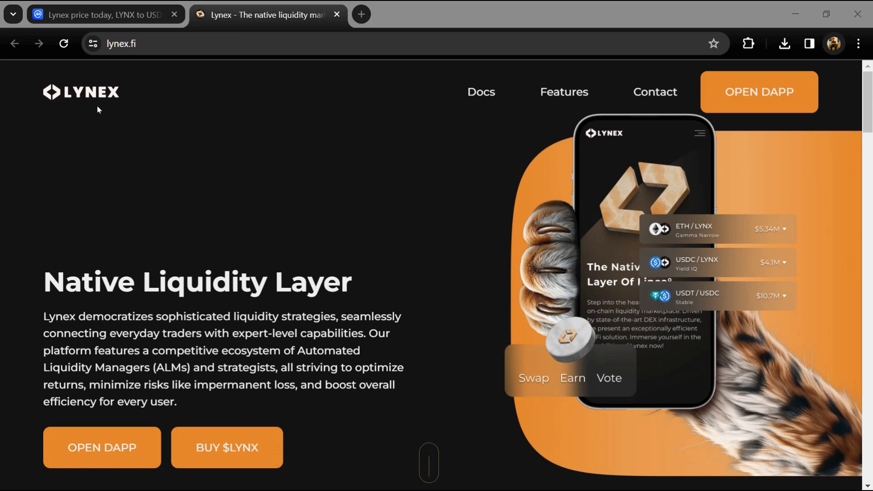
mouse_move(320, 200)
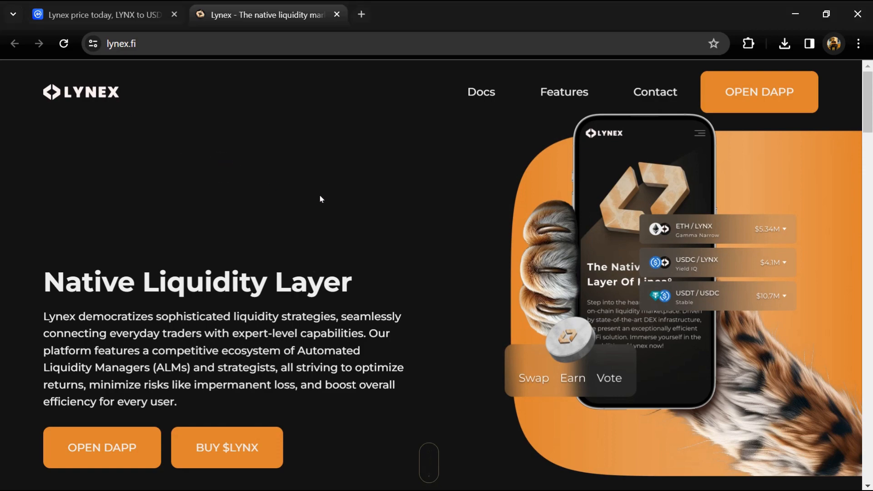
Step: Scroll through the Lynex page on CoinMarketCap to review its stats
scroll("down", 3)
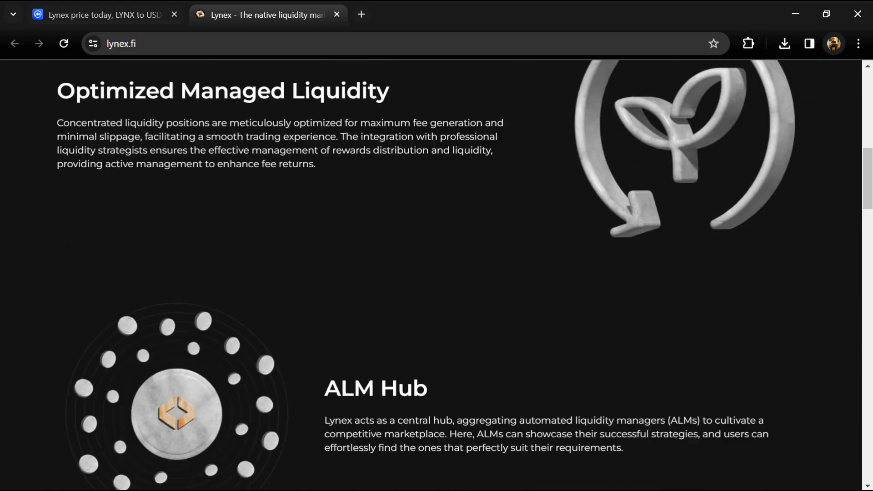
scroll("down", 3)
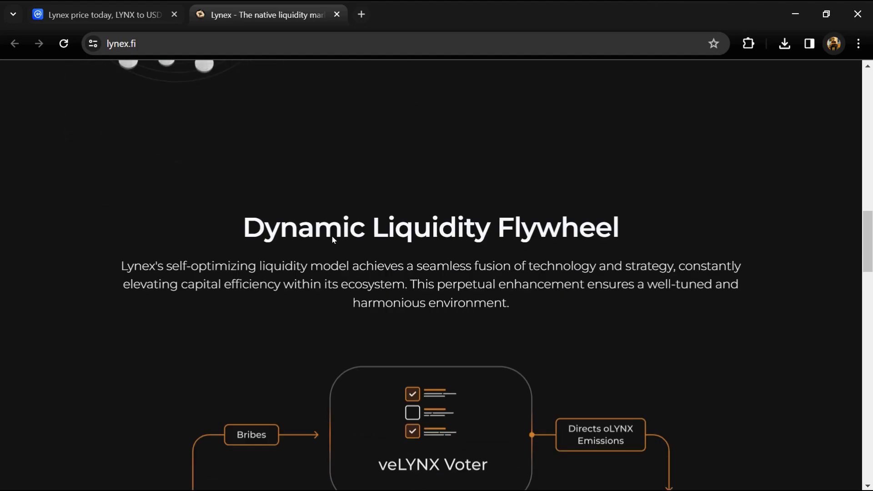
scroll("down", 3)
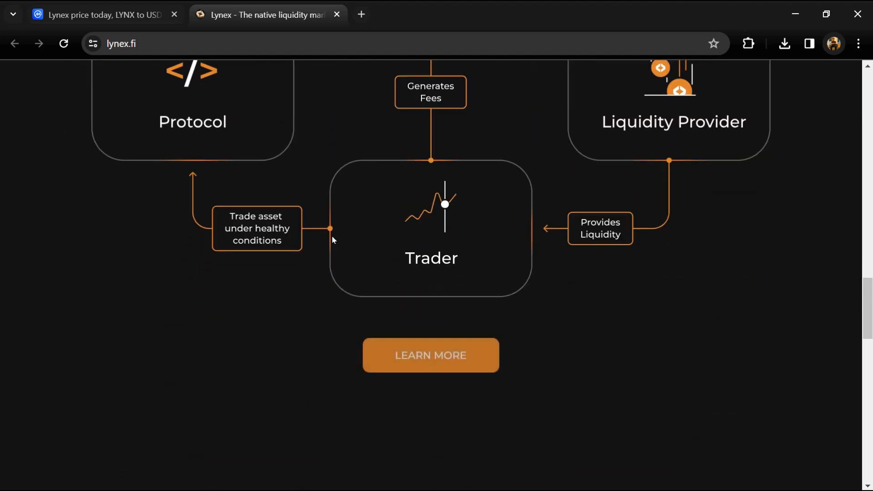
scroll("down", 3)
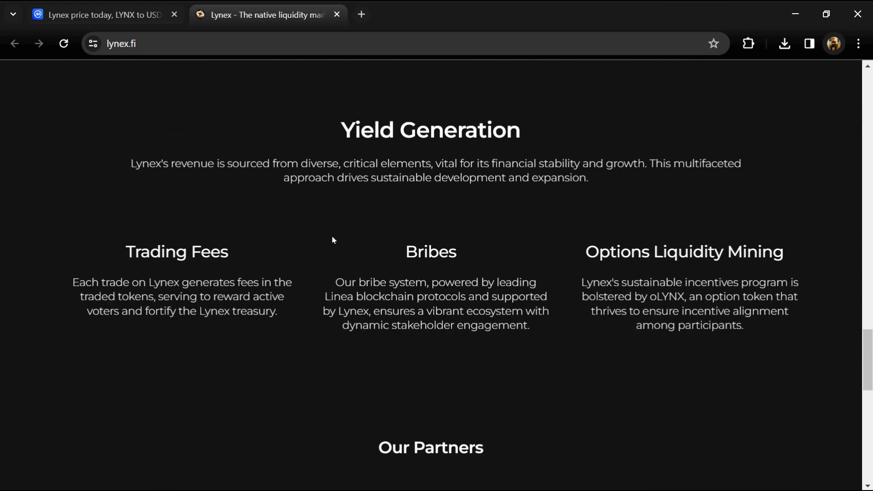
scroll("down", 3)
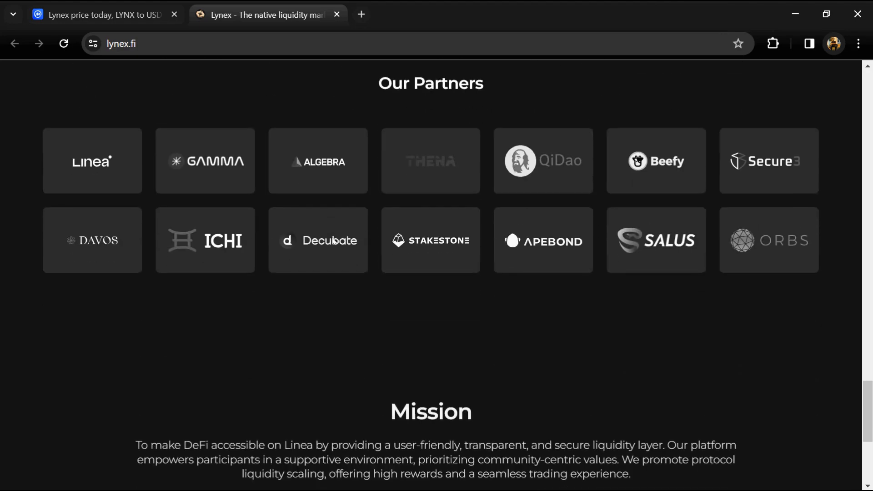
scroll("down", 3)
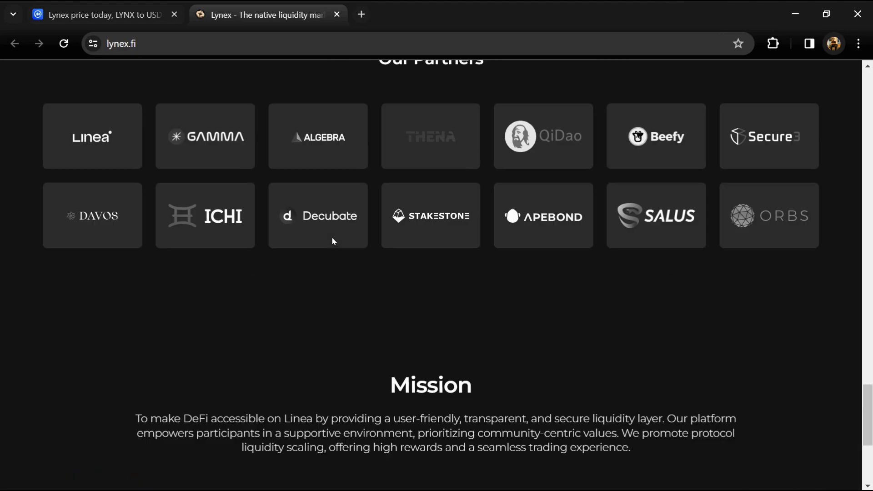
scroll("up", 3)
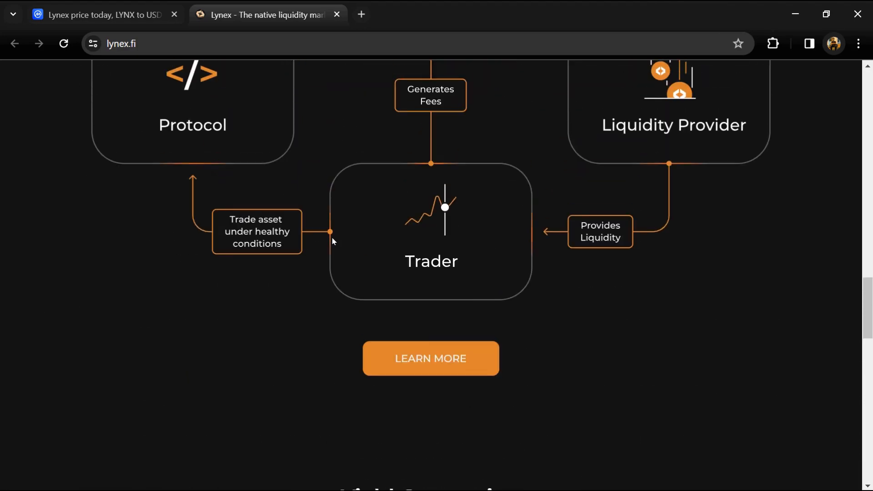
scroll("down", 3)
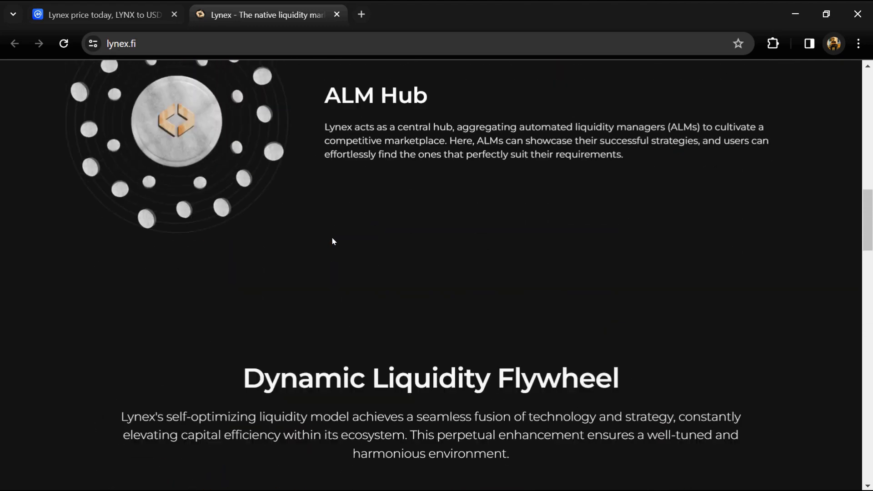
scroll("up", 3)
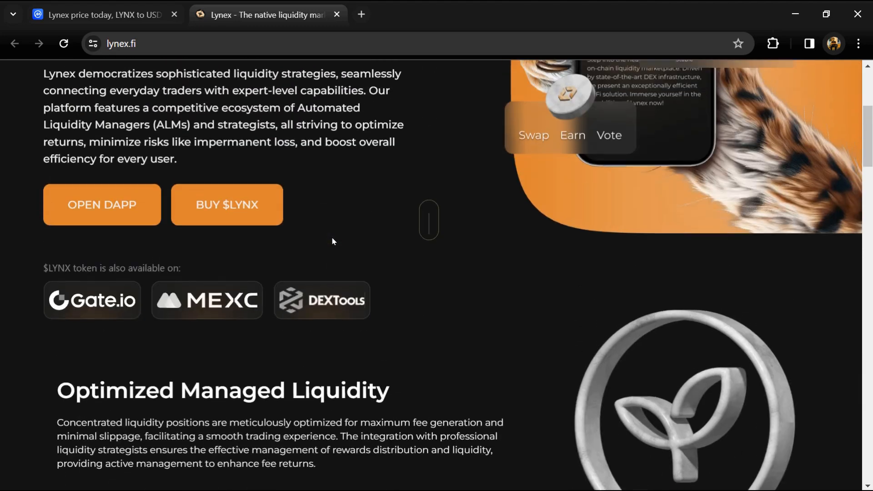
scroll("up", 3)
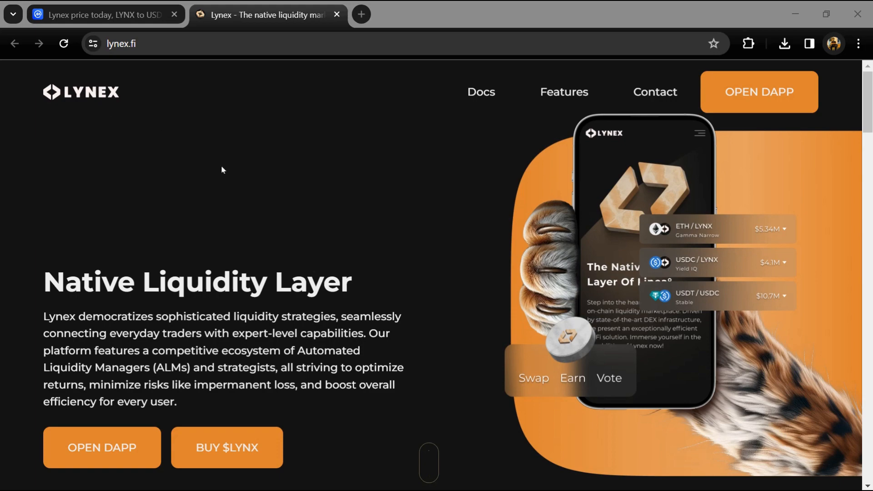
scroll("down", 3)
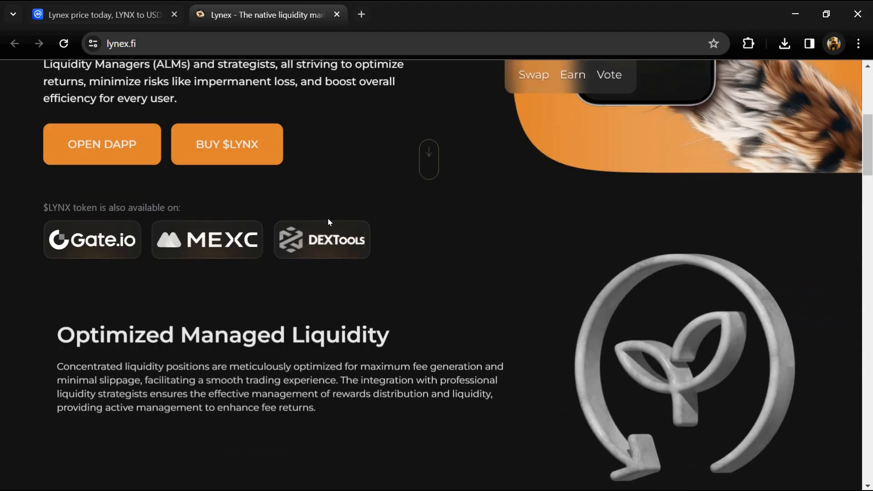
scroll("down", 3)
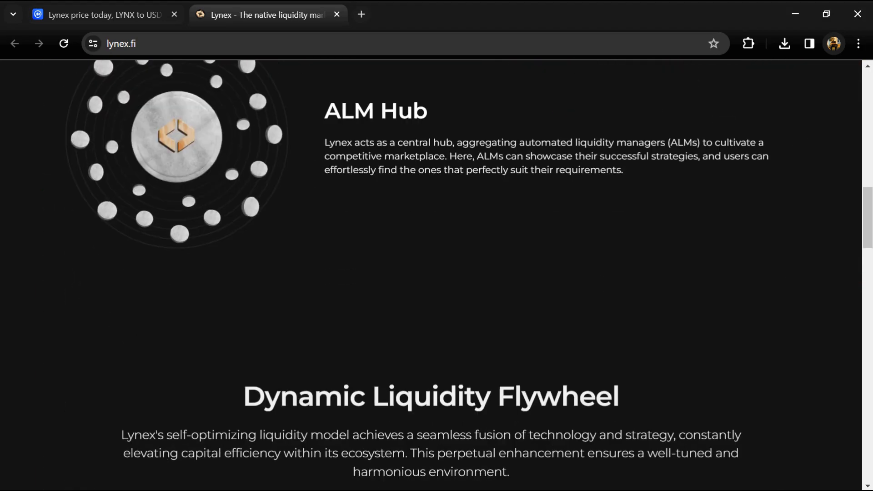
scroll("down", 3)
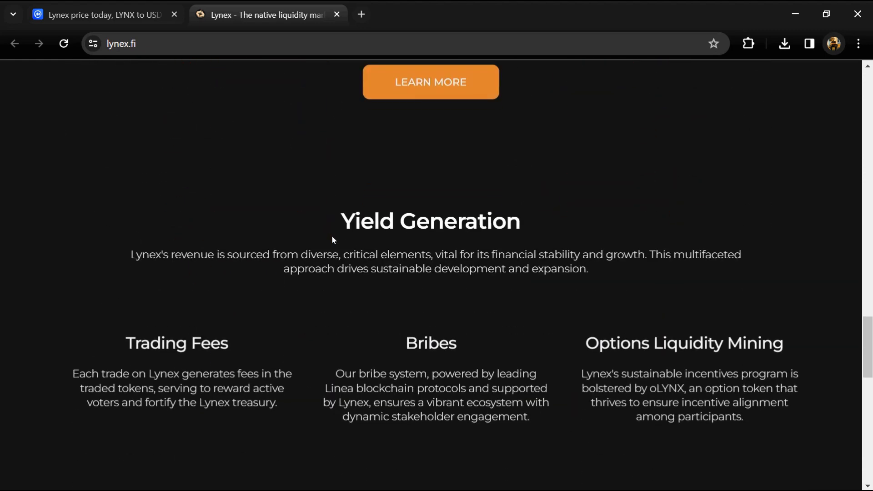
scroll("down", 3)
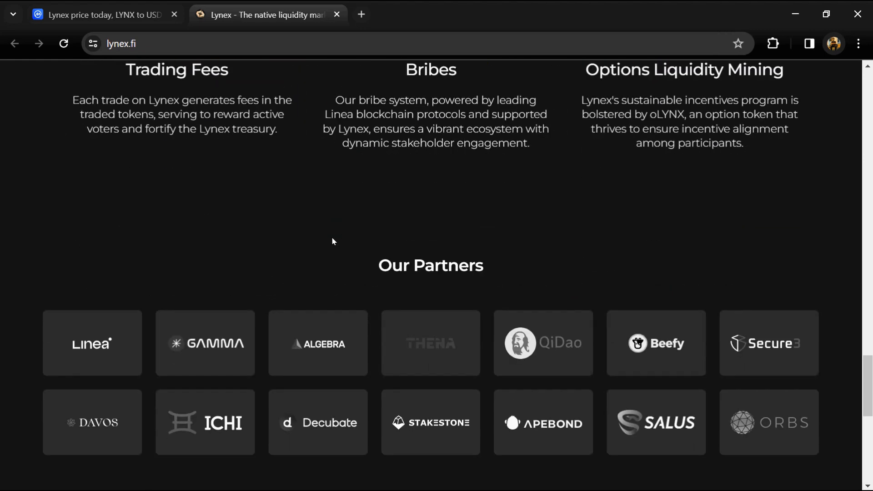
scroll("down", 3)
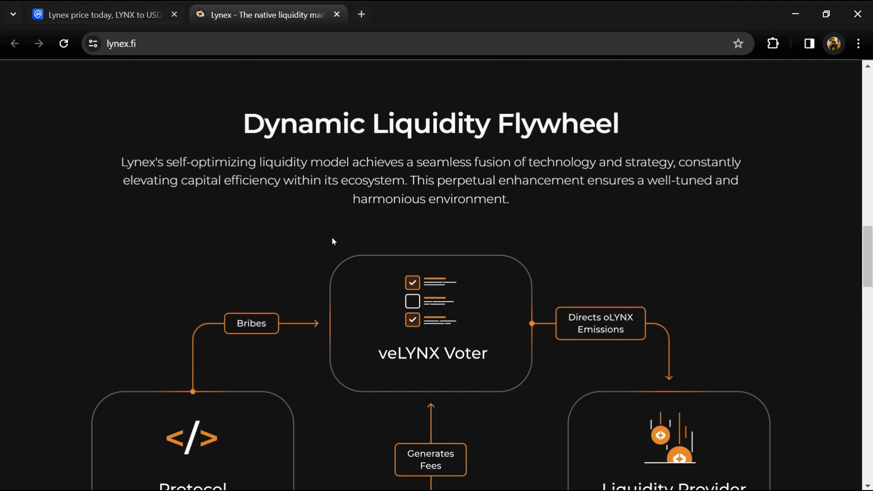
scroll("down", 3)
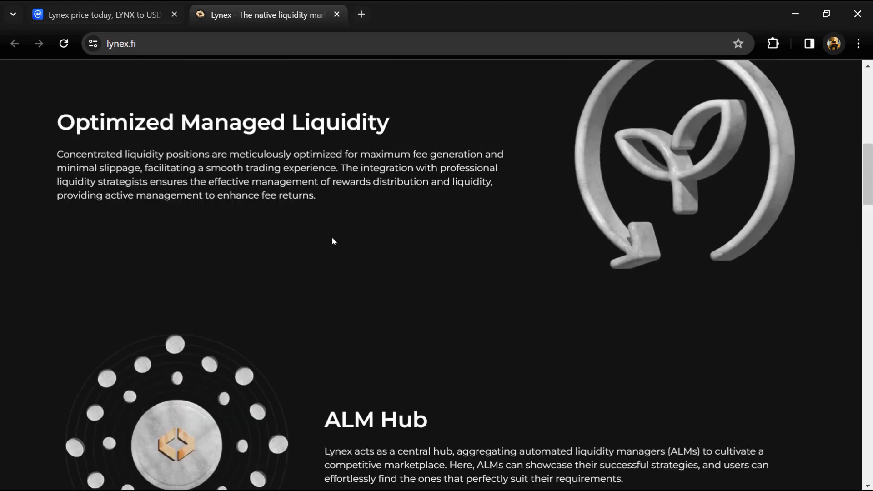
scroll("up", 3)
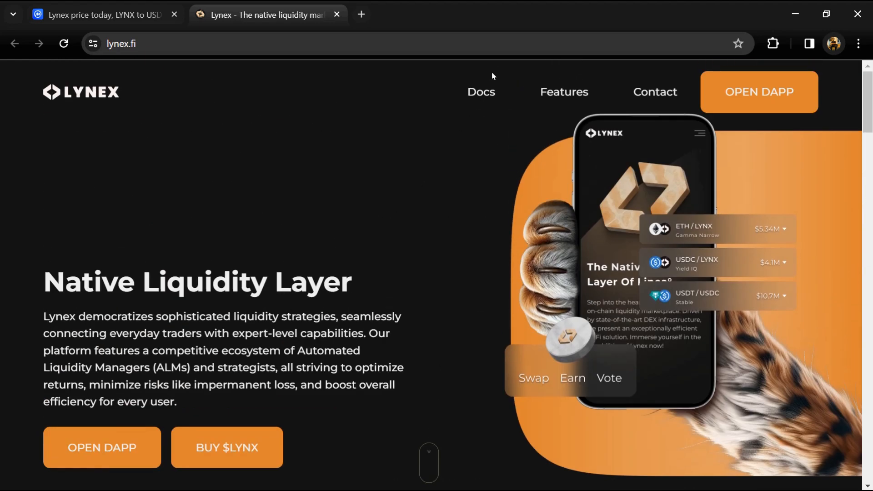
scroll("down", 3)
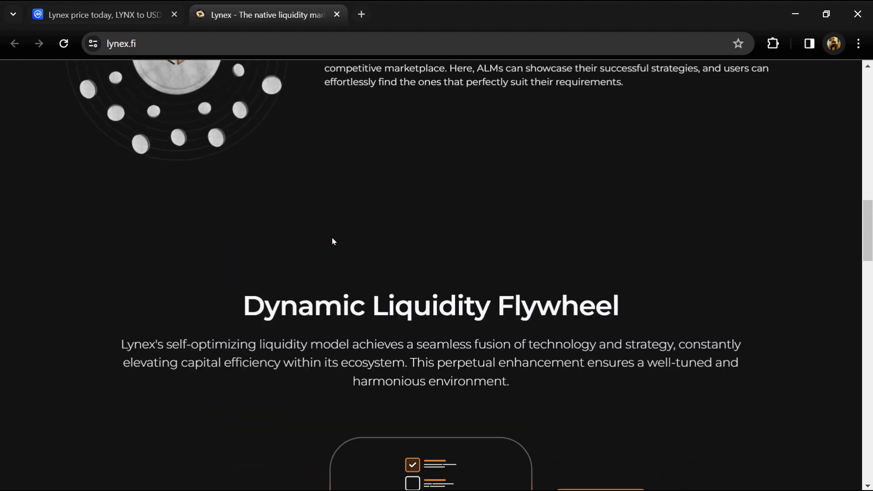
scroll("up", 3)
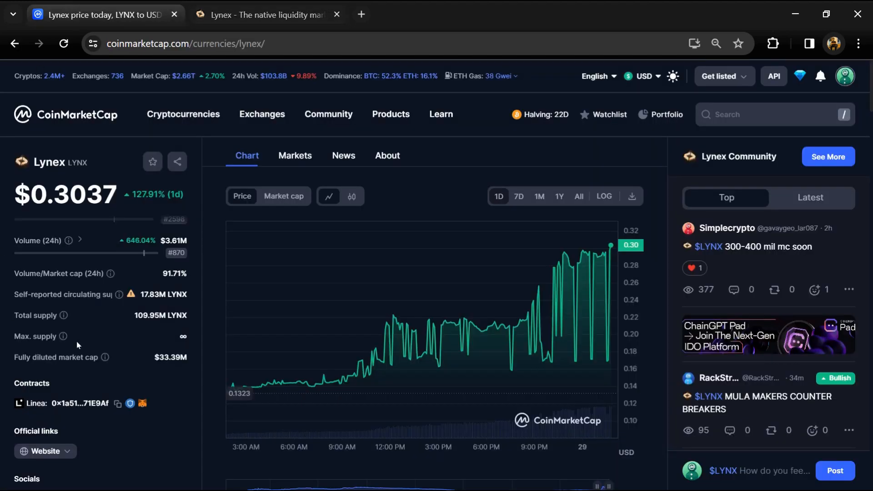
Step: Highlight Lynex's self-reported circulating supply of 17.83M LYNX
double_click(161, 316)
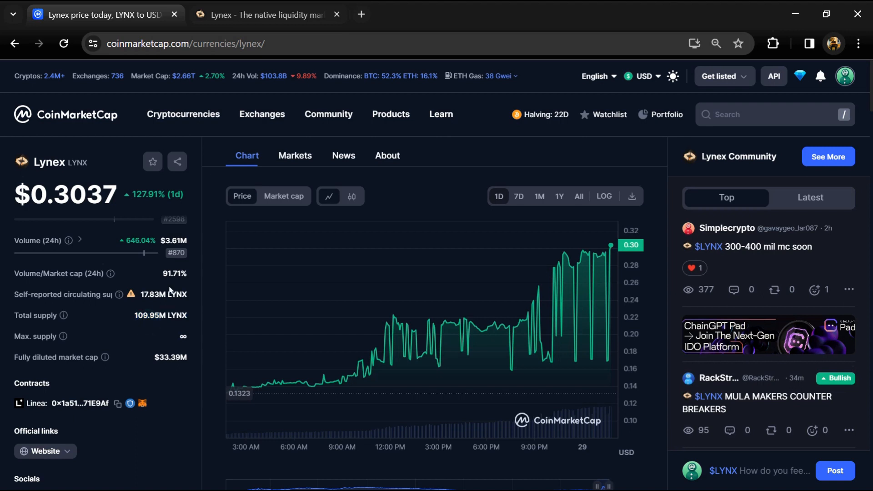
double_click(163, 294)
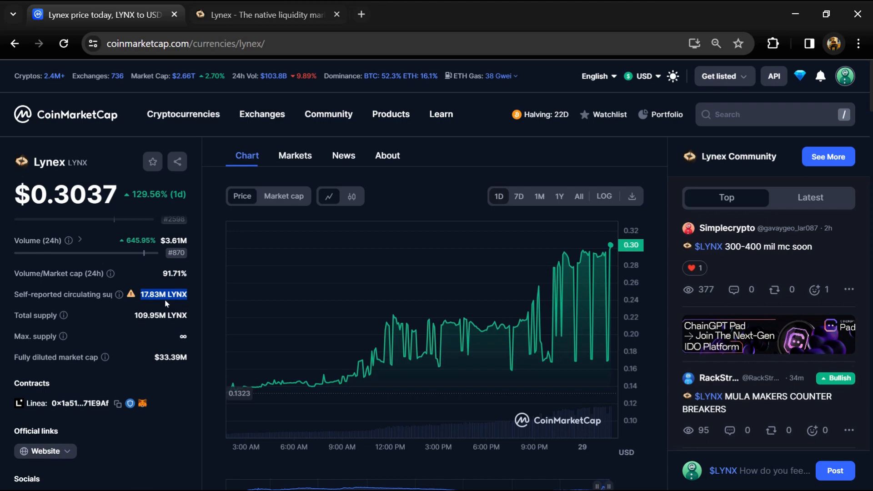
left_click(294, 156)
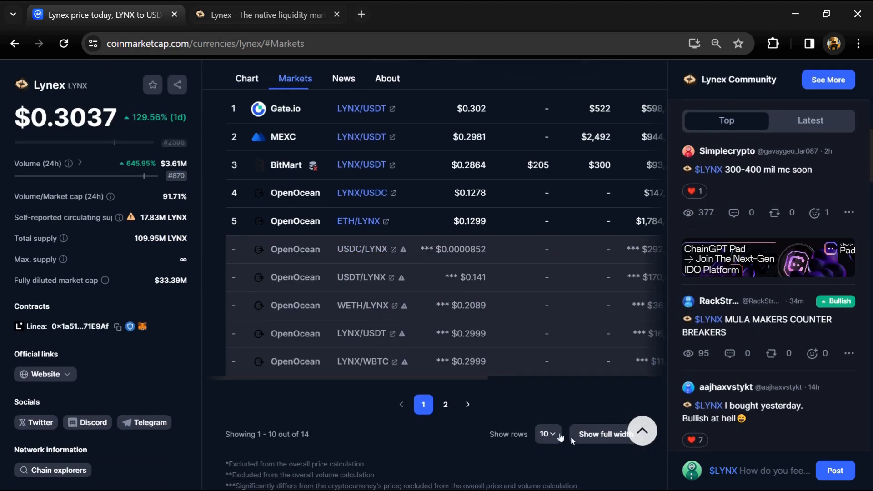
Step: View all 14 Lynex trading pairs full width, check the All pairs filter, then close
left_click(603, 434)
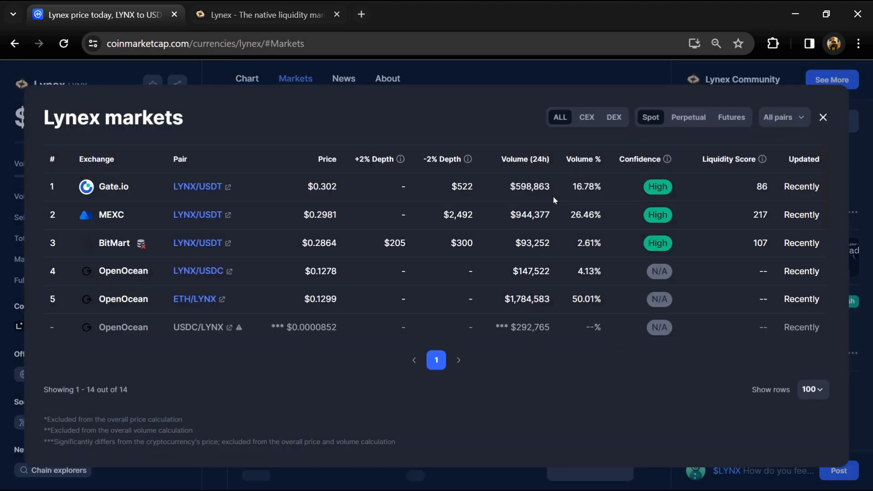
mouse_move(760, 124)
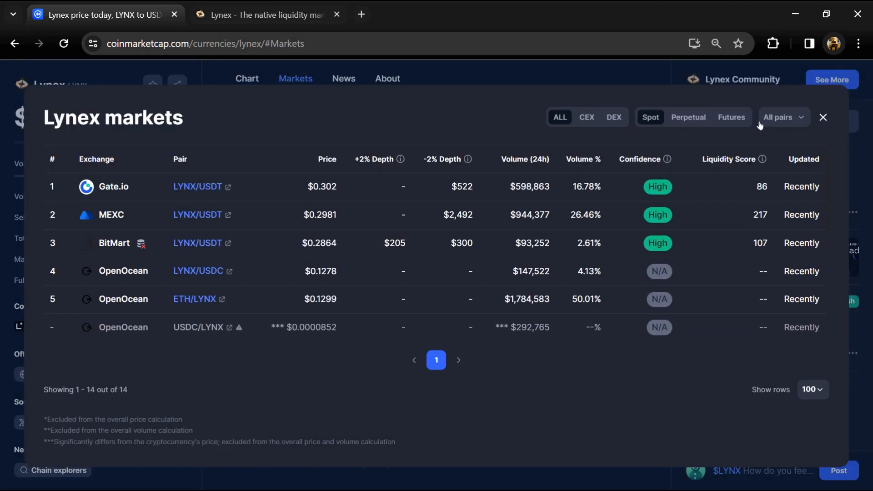
left_click(781, 117)
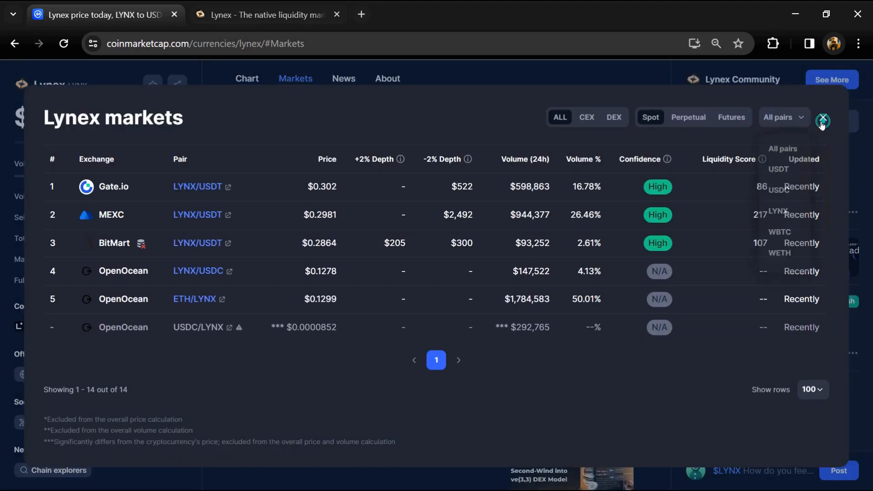
left_click(823, 120)
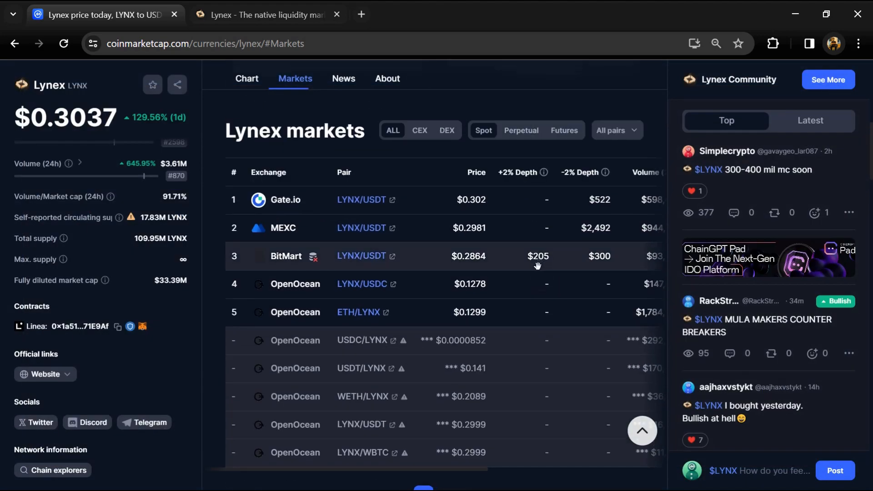